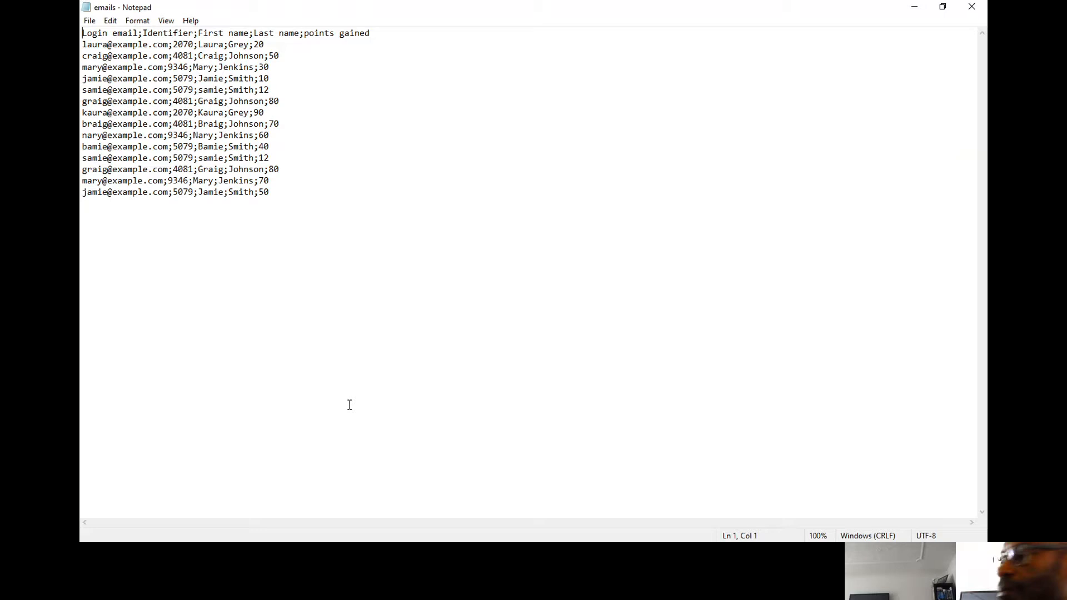
mouse_move(664, 499)
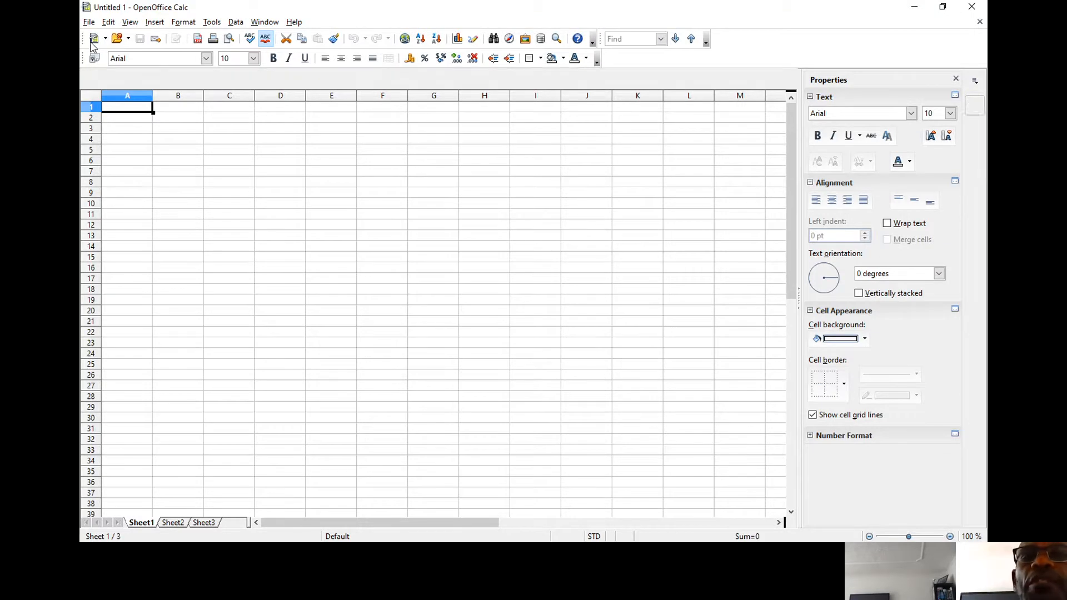
- Open the emails text file from the lesson folder via File > Open
click(88, 22)
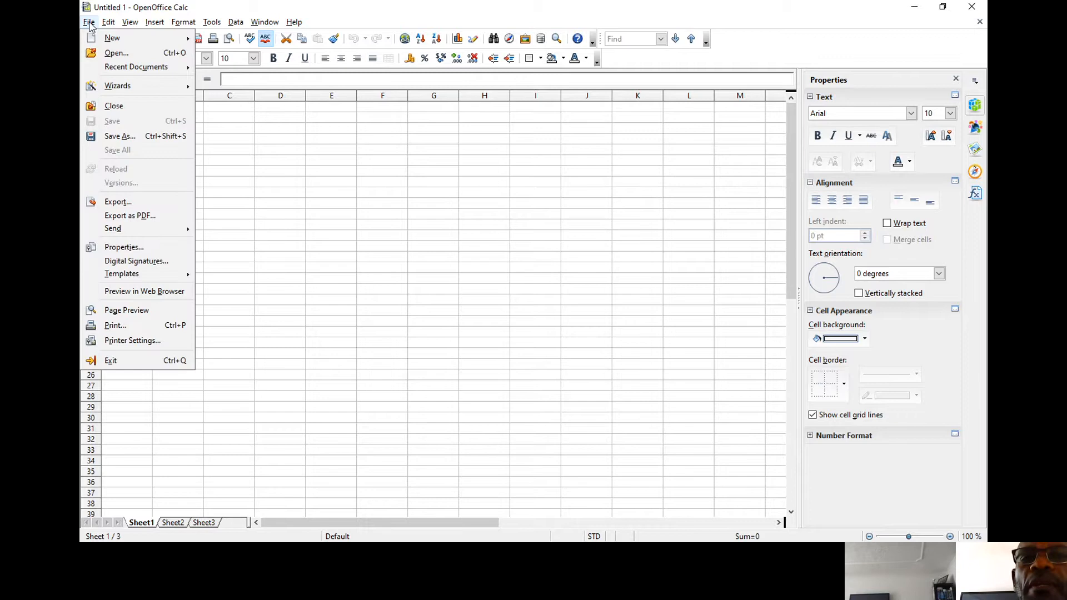
mouse_move(115, 53)
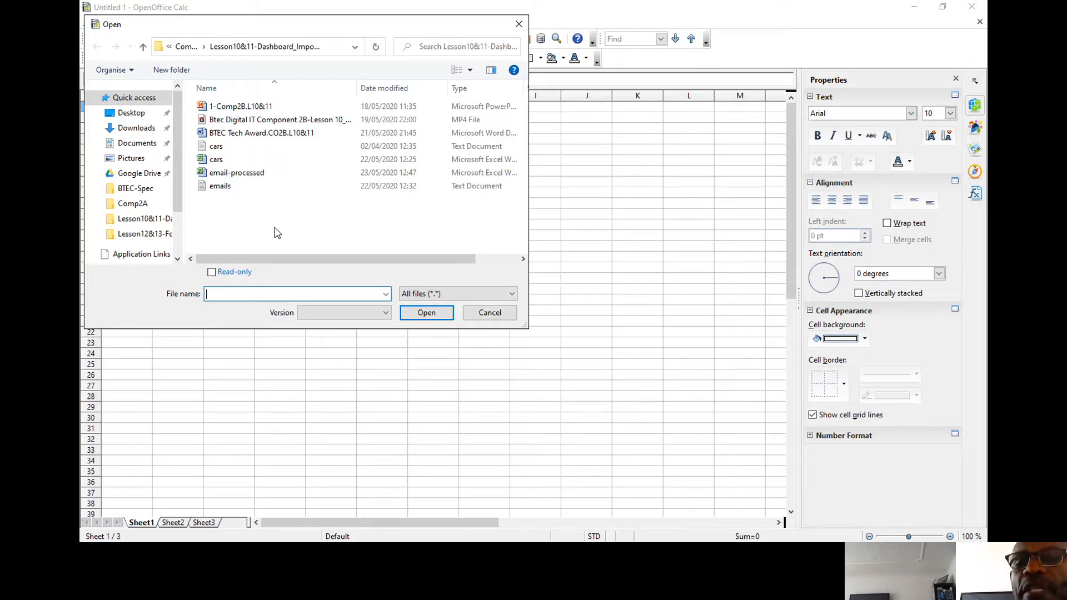
mouse_move(210, 222)
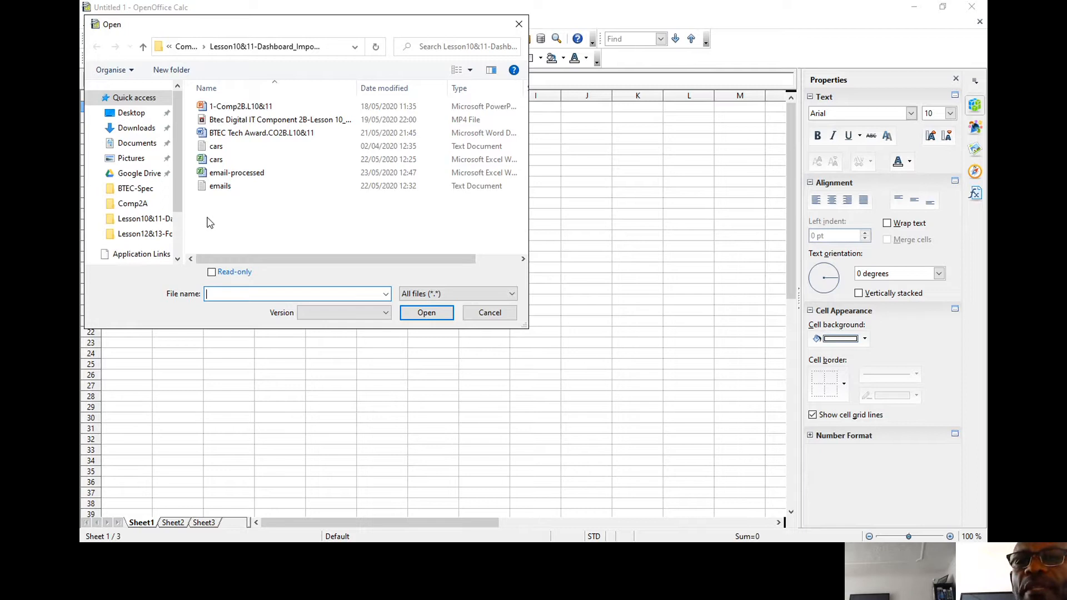
click(220, 186)
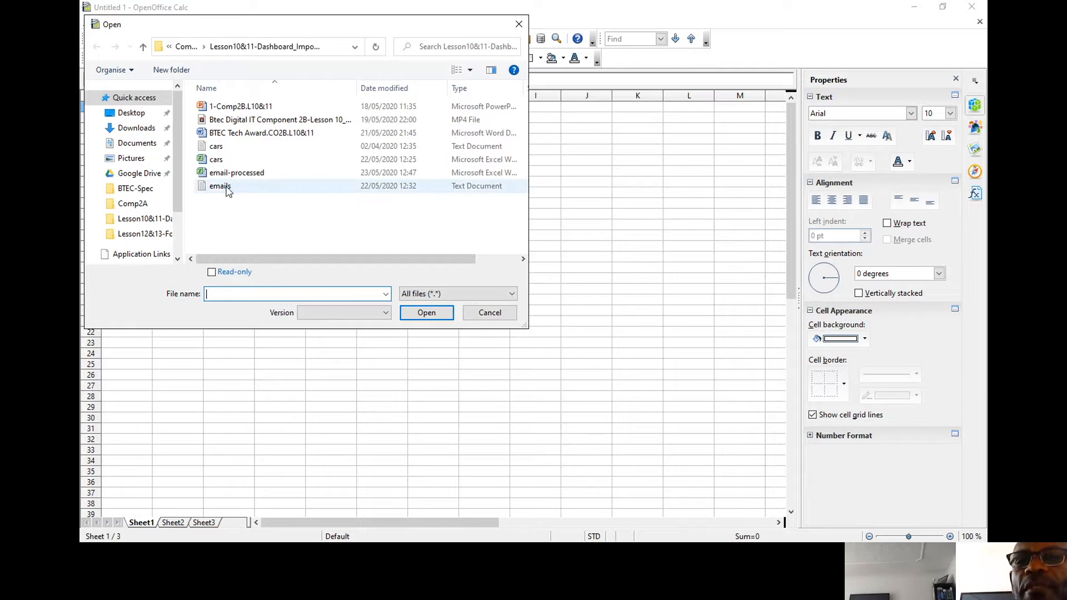
click(220, 185)
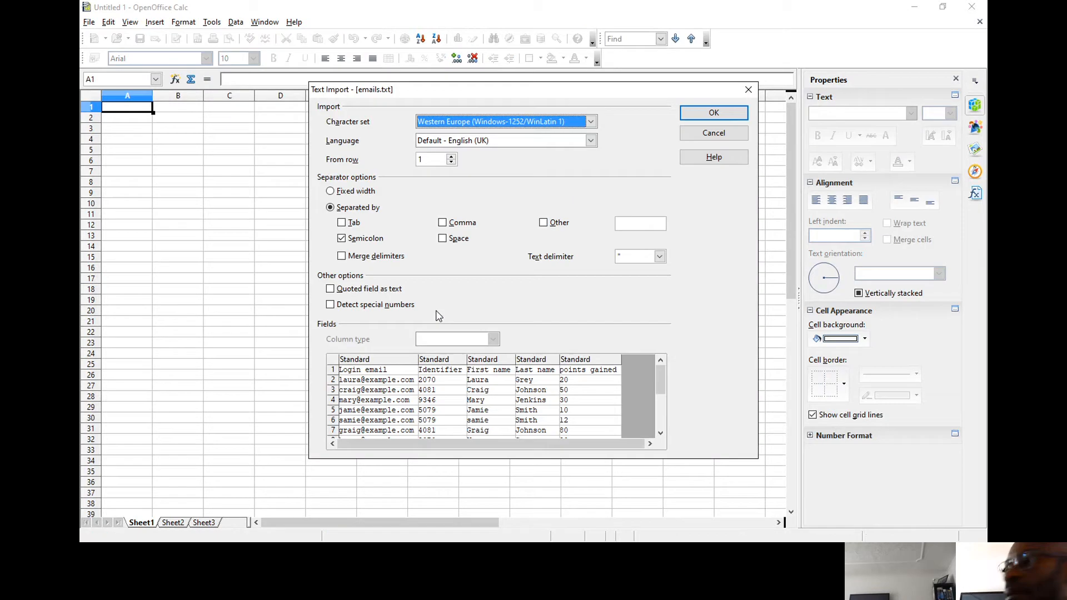
mouse_move(587, 416)
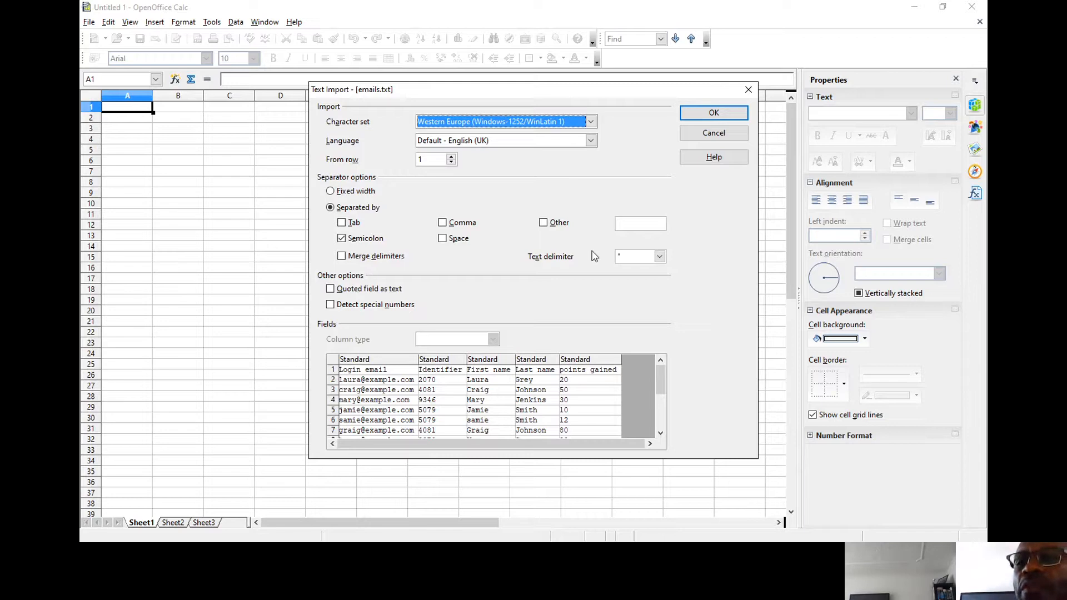
mouse_move(582, 225)
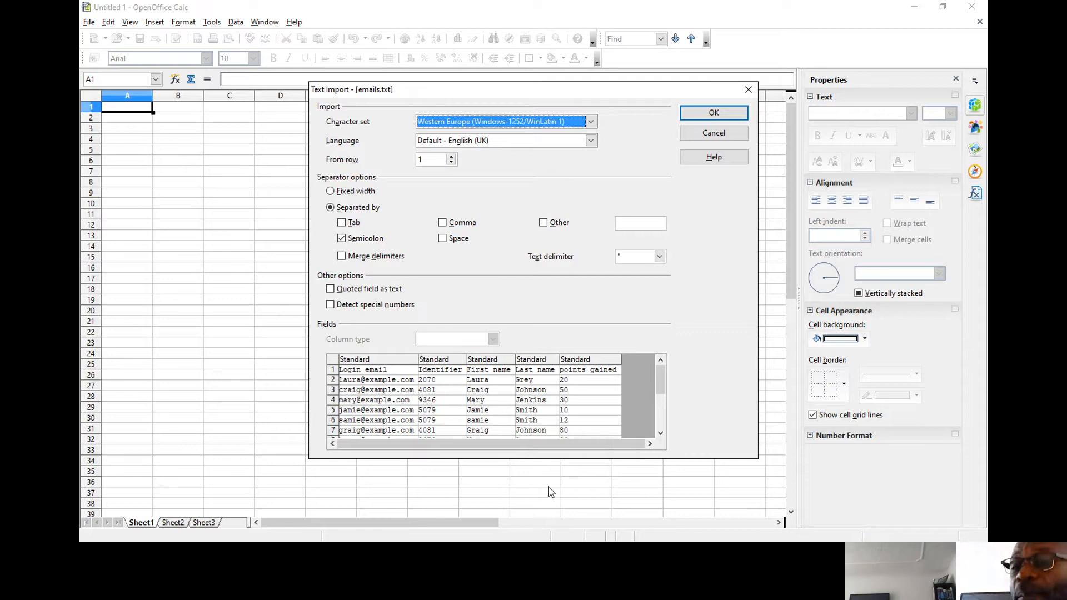
mouse_move(455, 414)
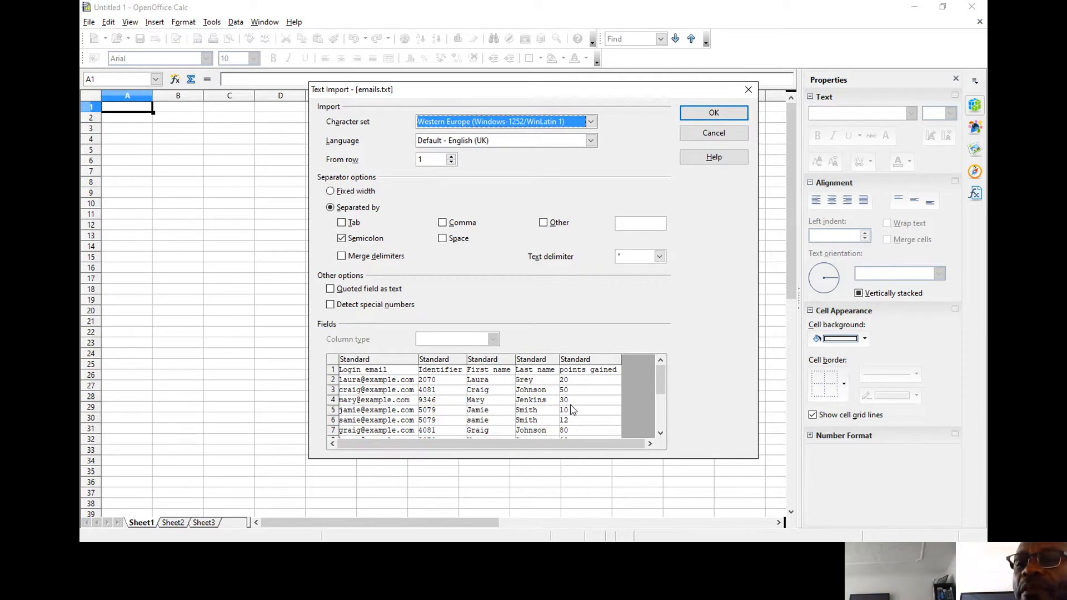
- Import emails with semicolon separation into login email, identifier, name and points columns
click(342, 238)
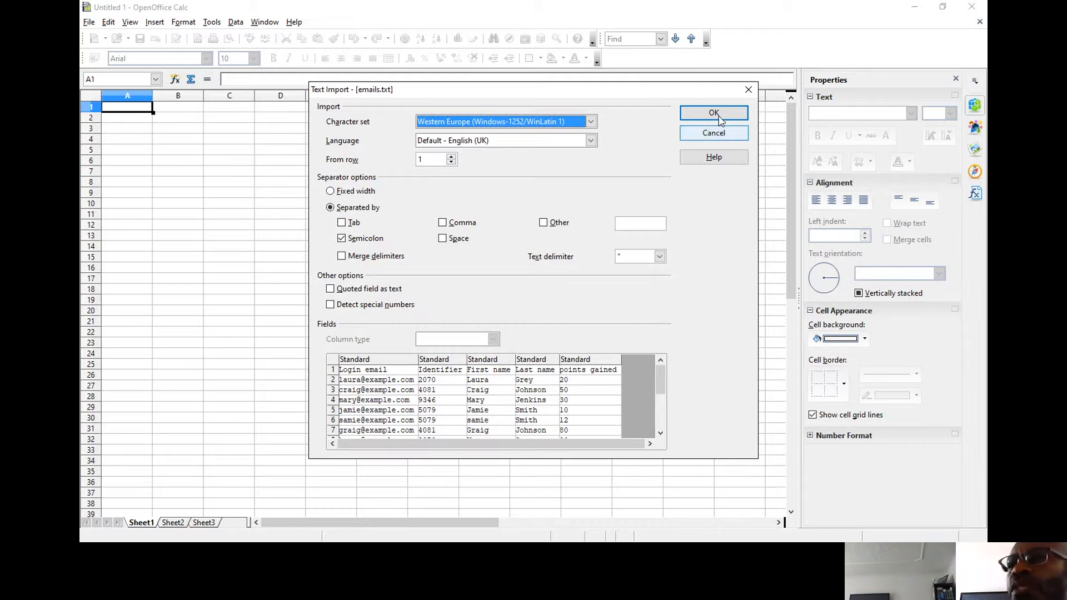
click(713, 113)
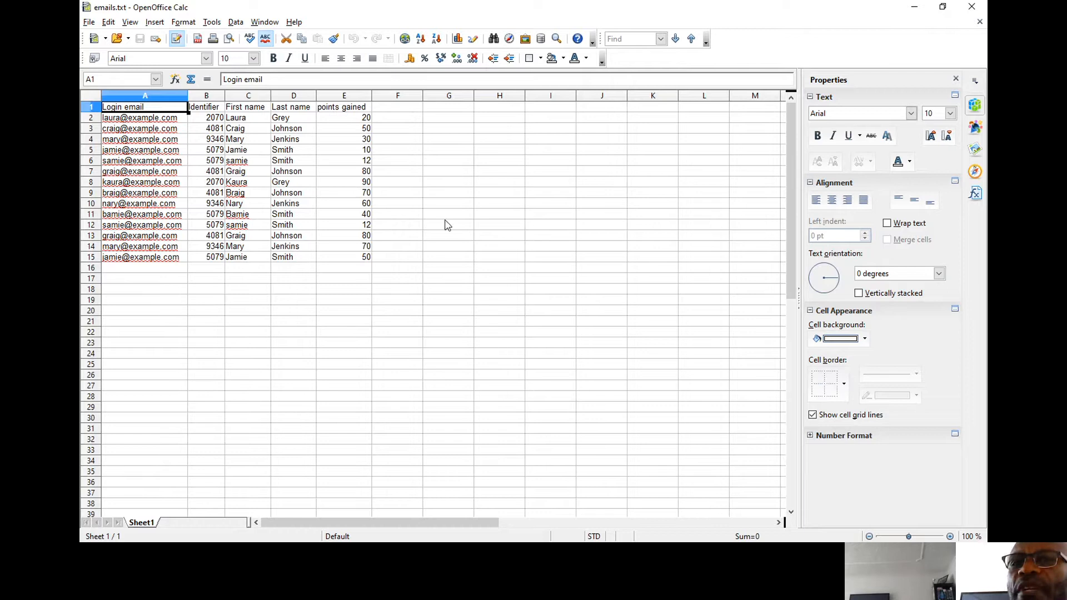
mouse_move(451, 375)
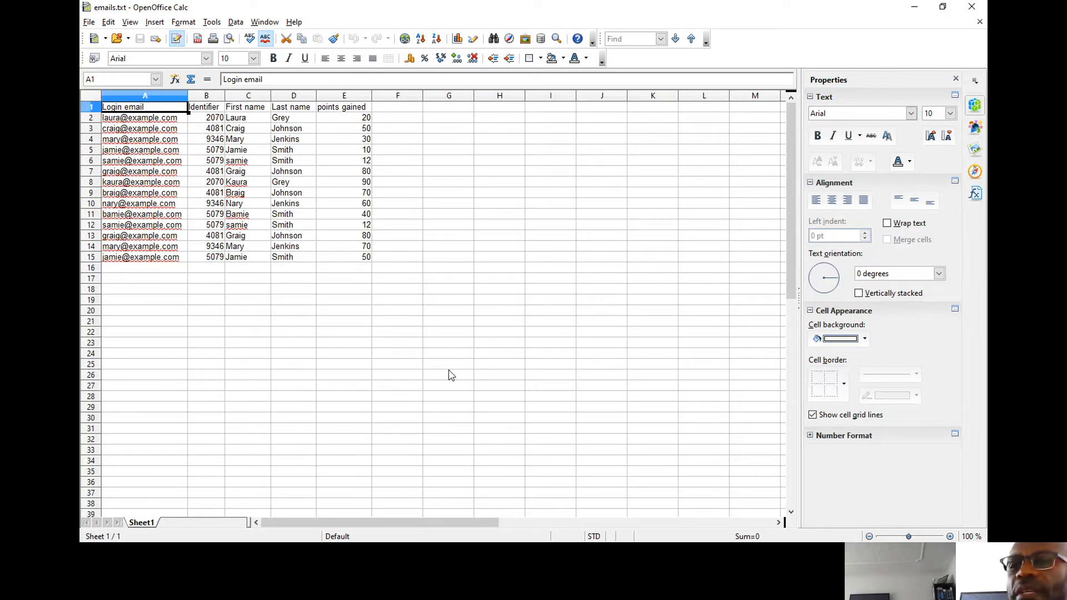
mouse_move(437, 368)
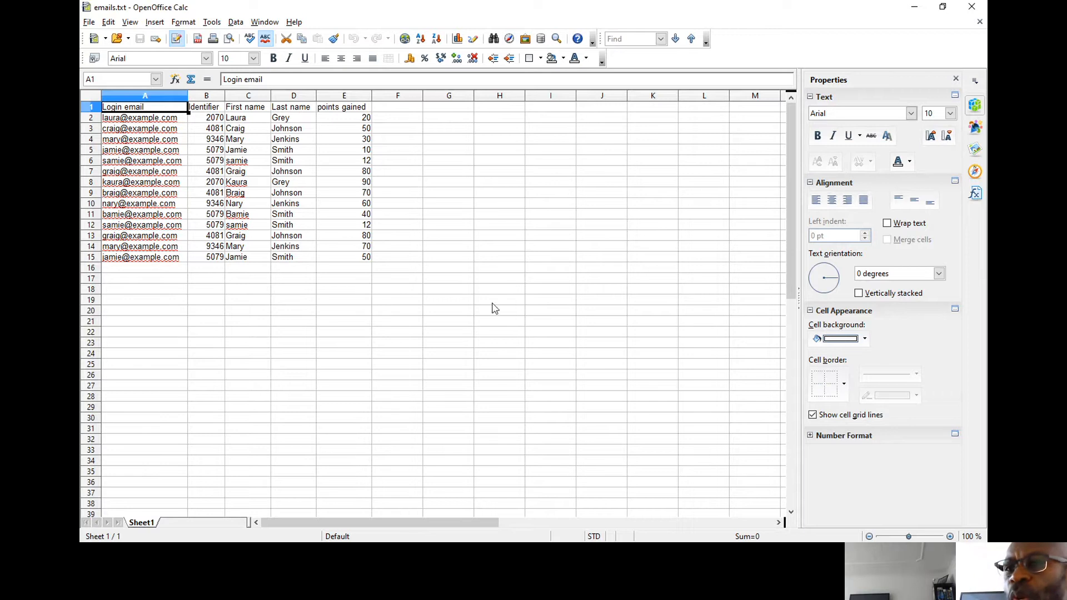
mouse_move(650, 343)
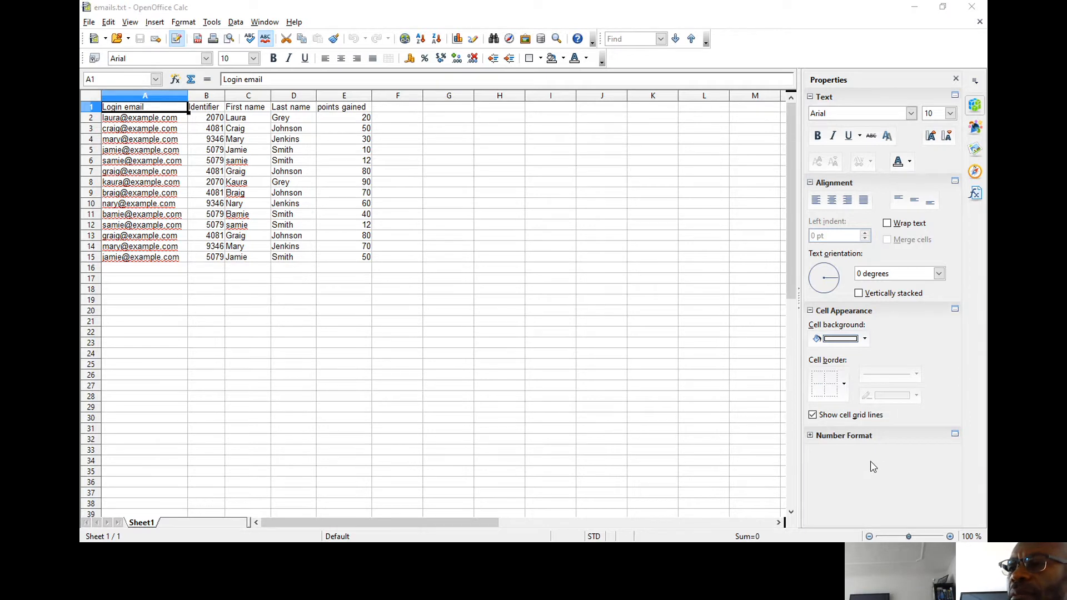
mouse_move(604, 457)
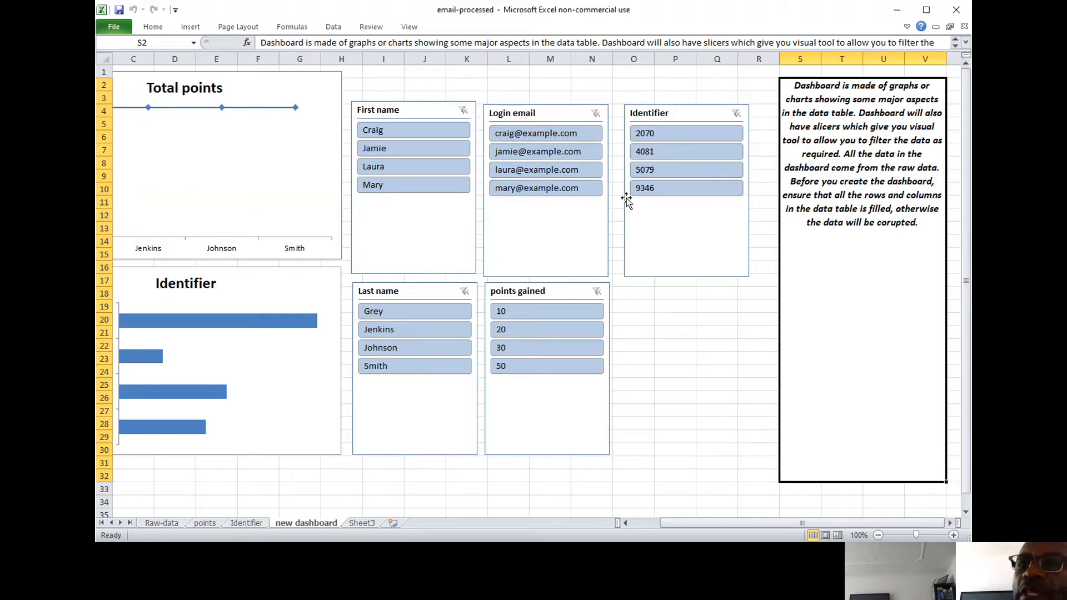
mouse_move(744, 195)
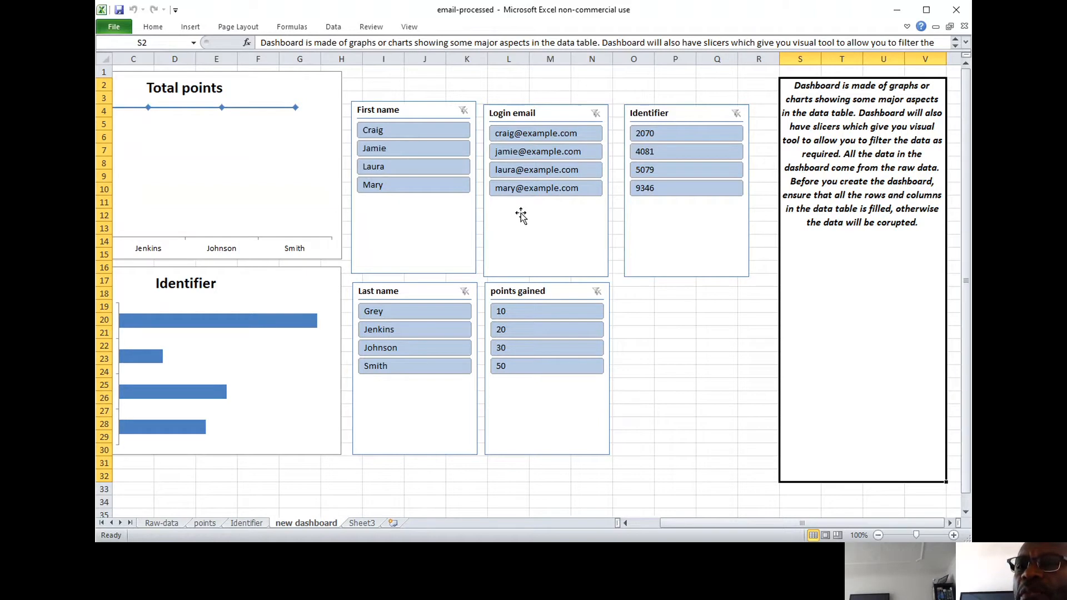
mouse_move(525, 219)
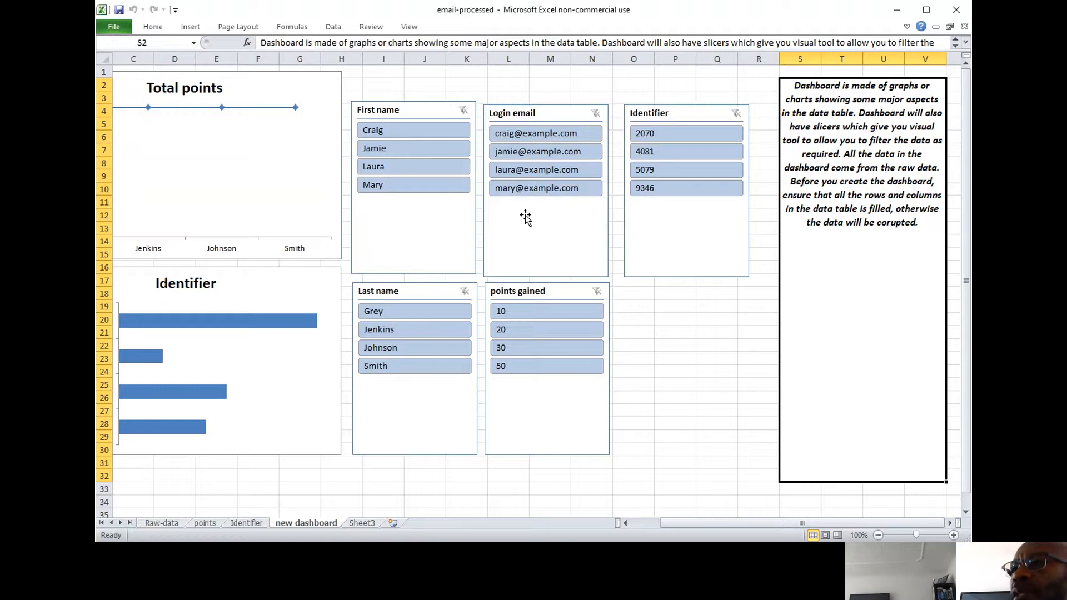
mouse_move(913, 110)
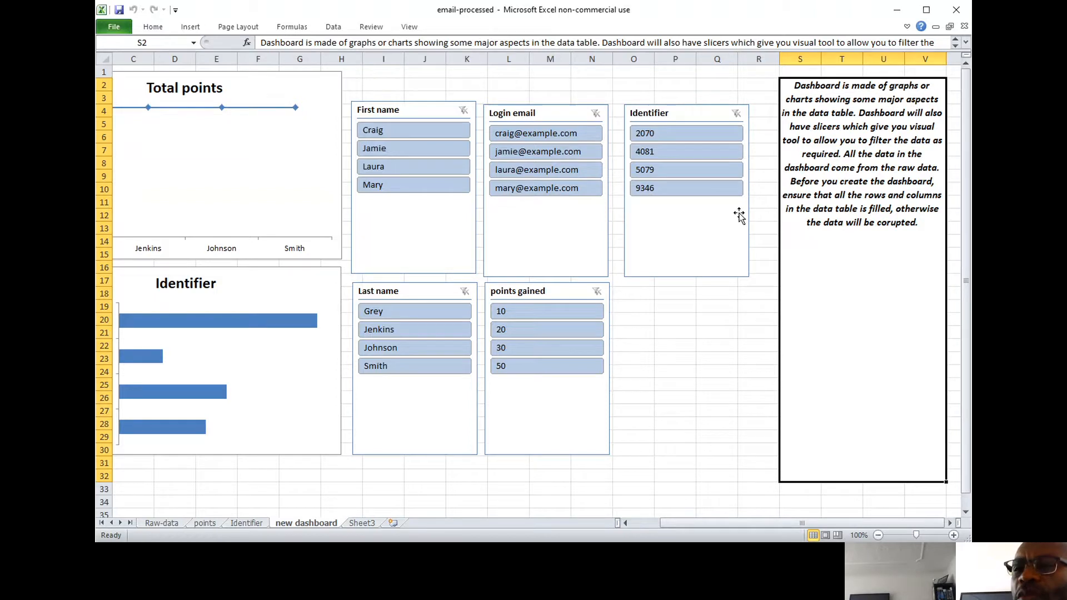
mouse_move(686, 247)
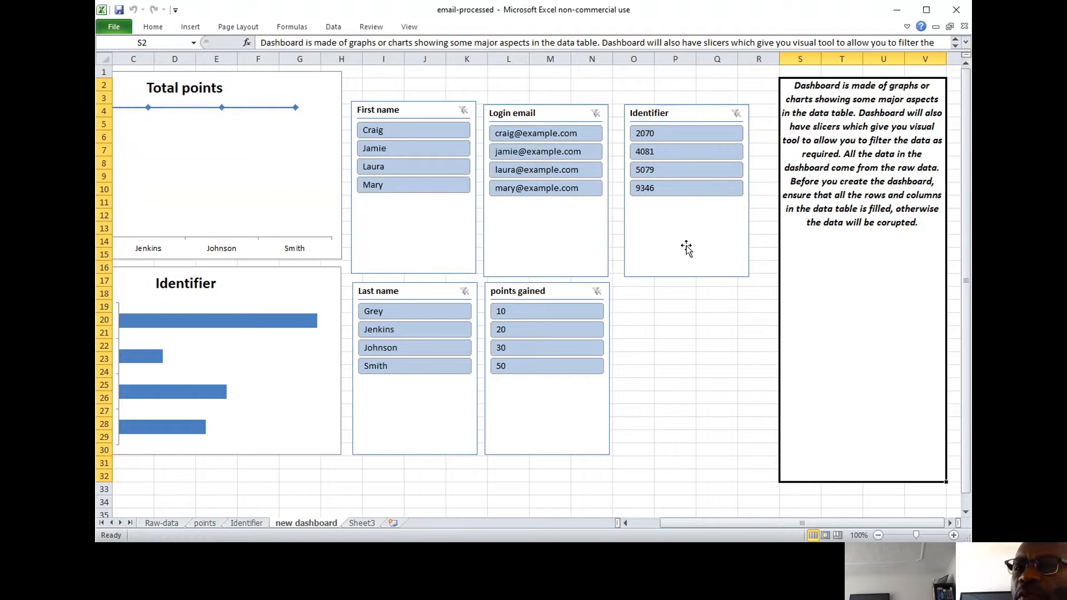
mouse_move(158, 279)
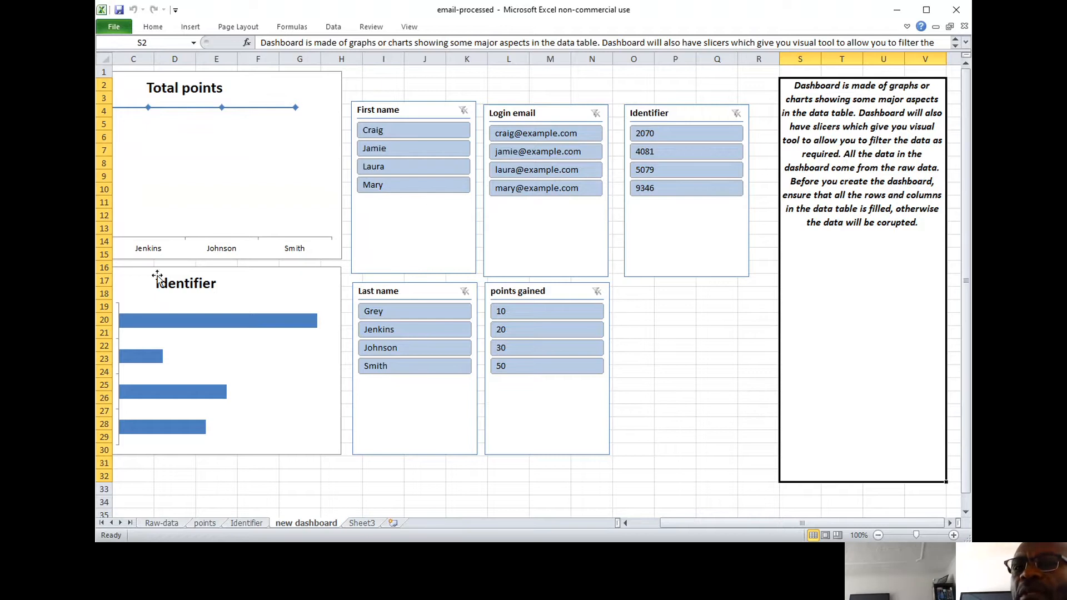
mouse_move(224, 212)
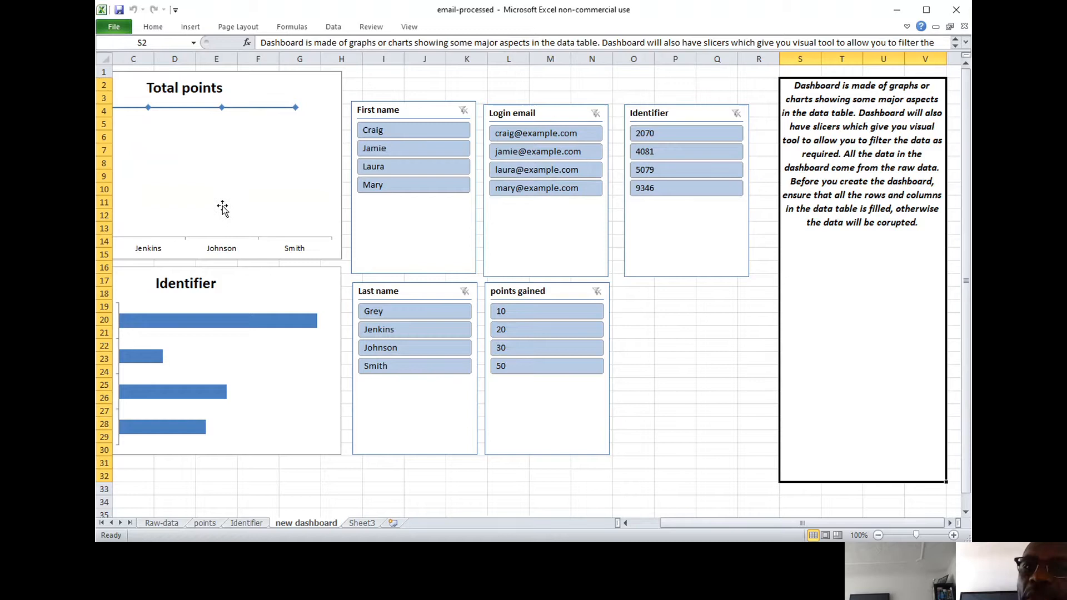
mouse_move(230, 354)
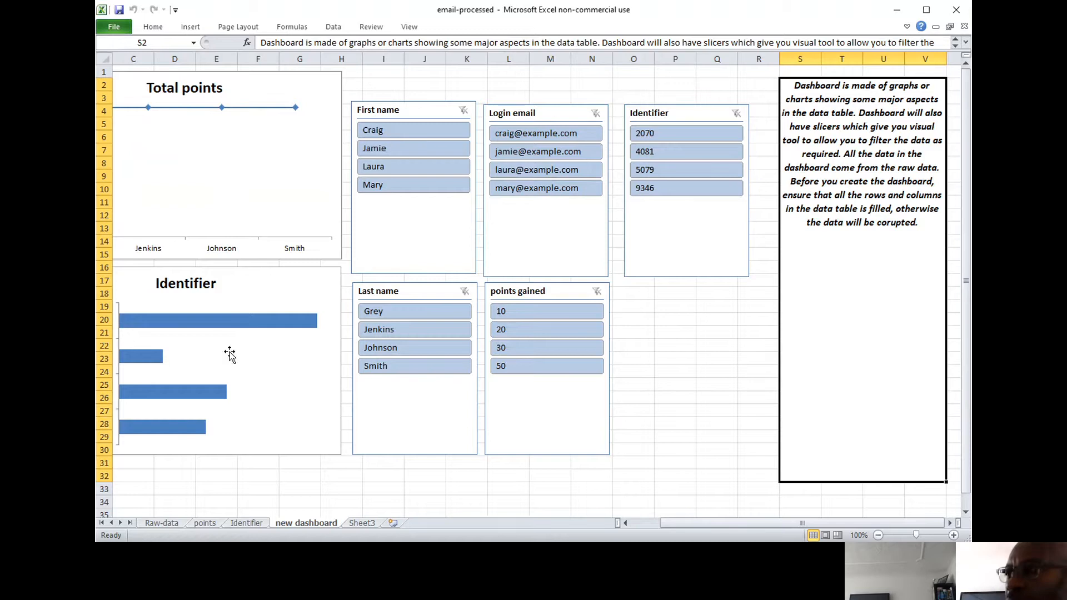
mouse_move(244, 270)
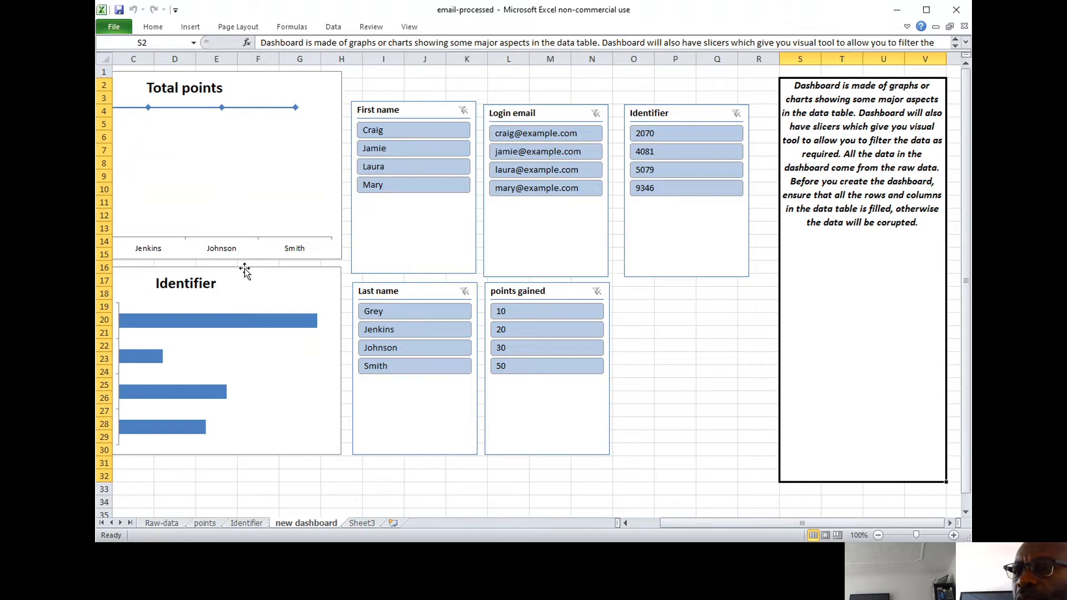
mouse_move(302, 303)
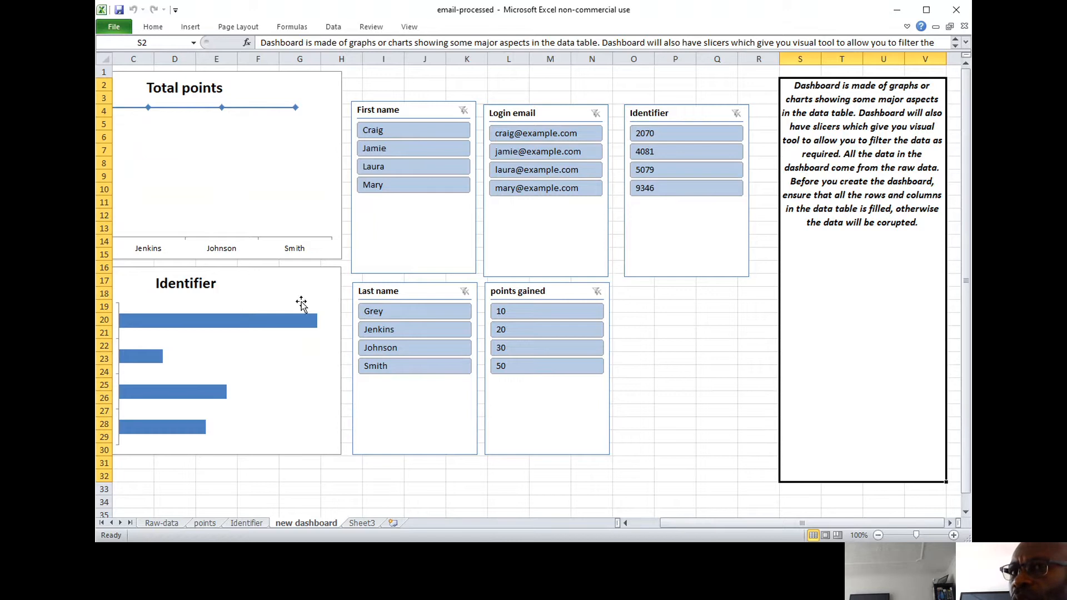
mouse_move(266, 440)
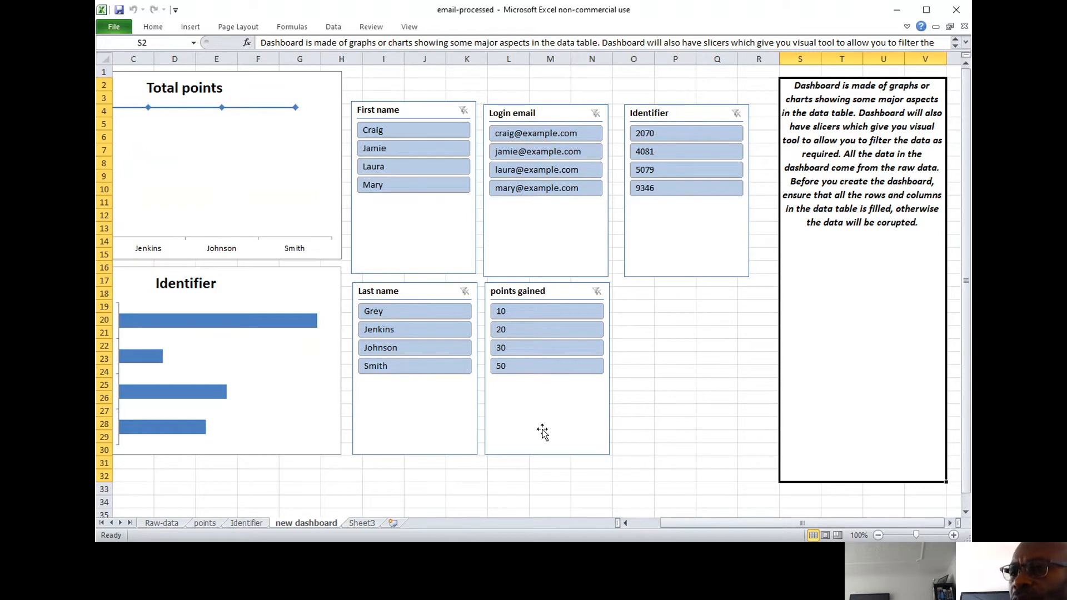
mouse_move(633, 309)
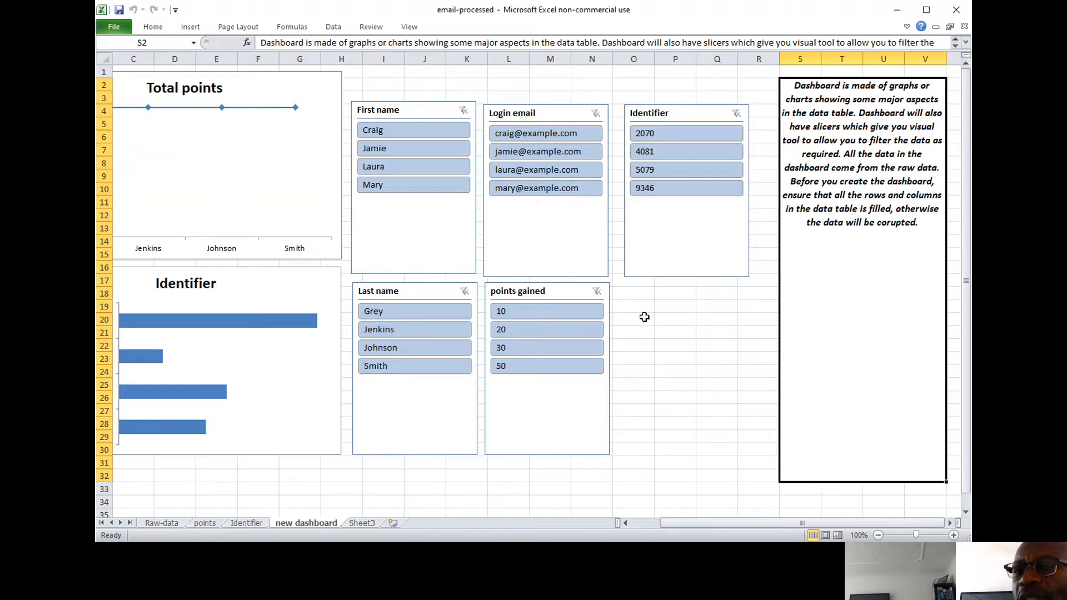
mouse_move(603, 388)
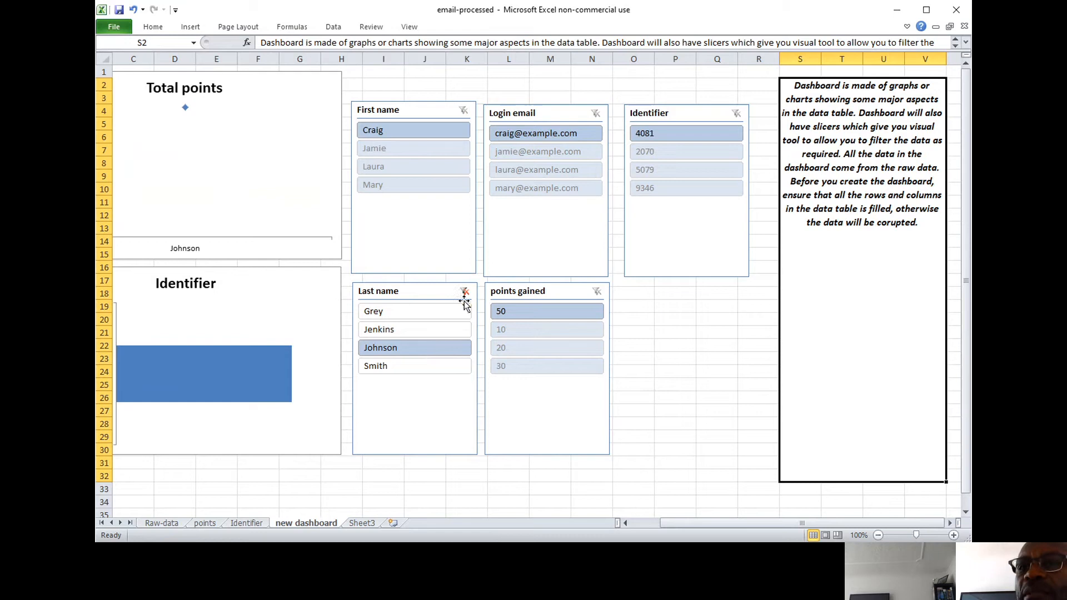
- Clear the Johnson filter on the Last name slicer to show all records
click(464, 291)
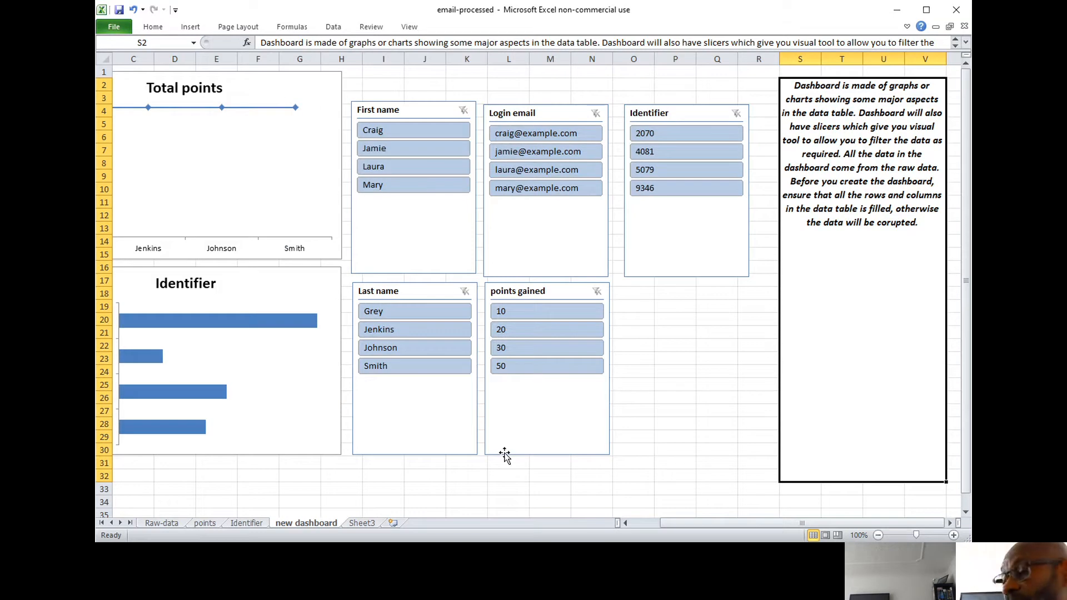
mouse_move(833, 245)
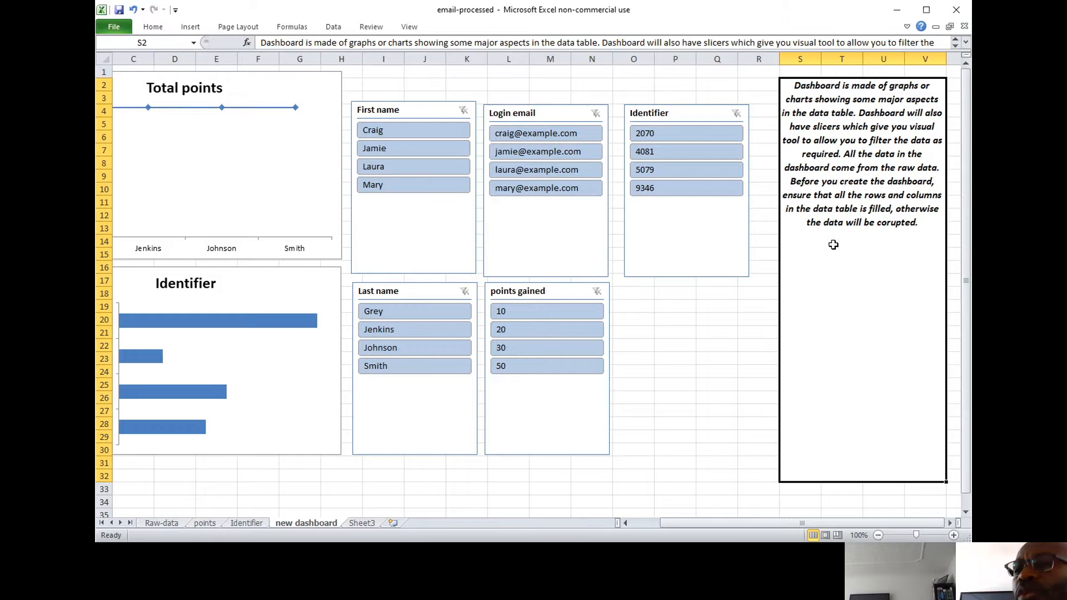